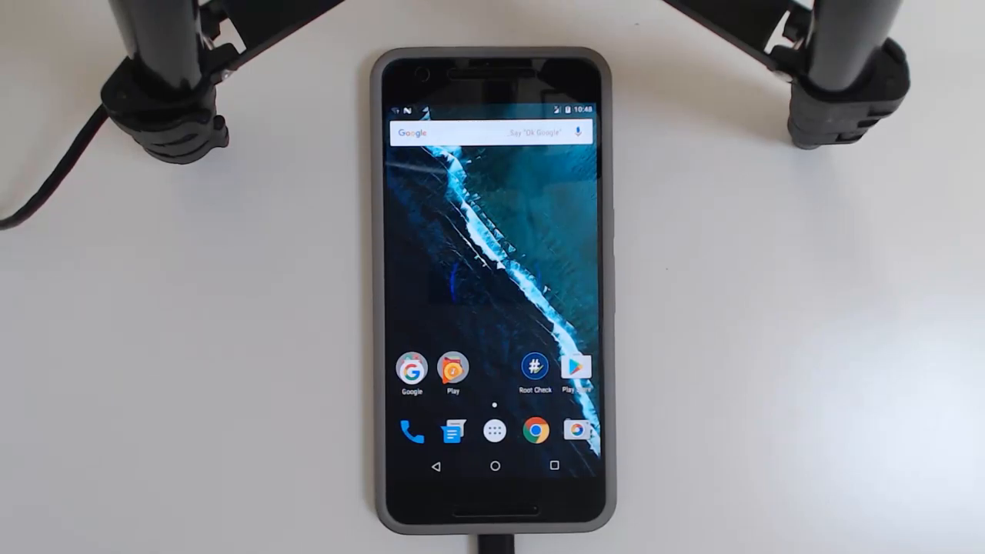
# Open Root Check and view the INFO tab showing Nexus 6P, angler, build NRD90U
pyautogui.click(535, 367)
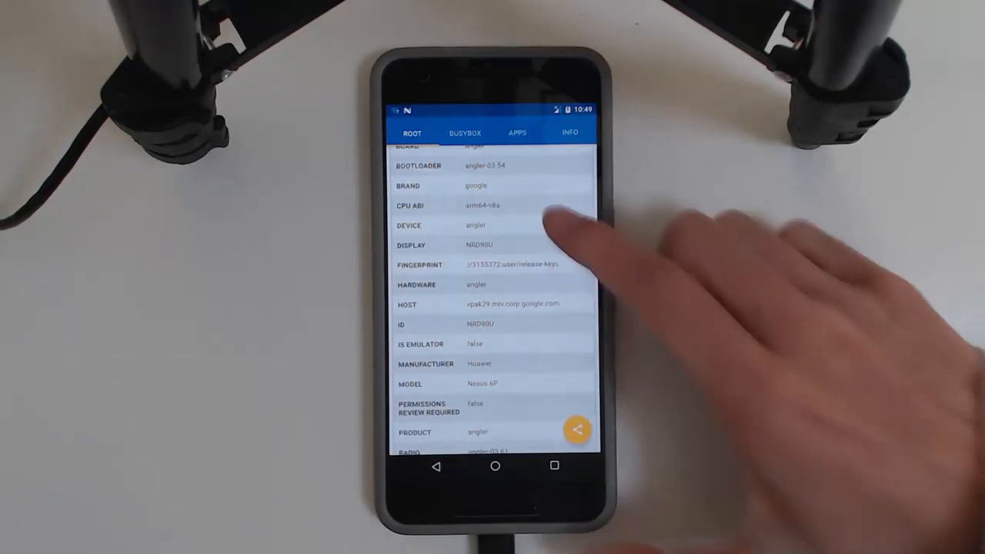
pyautogui.click(412, 132)
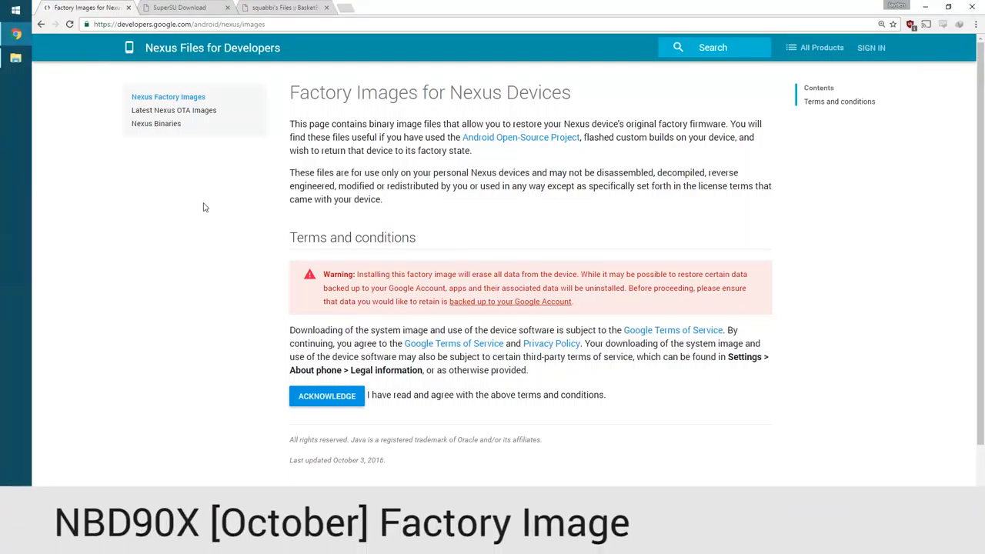
pyautogui.moveTo(268, 251)
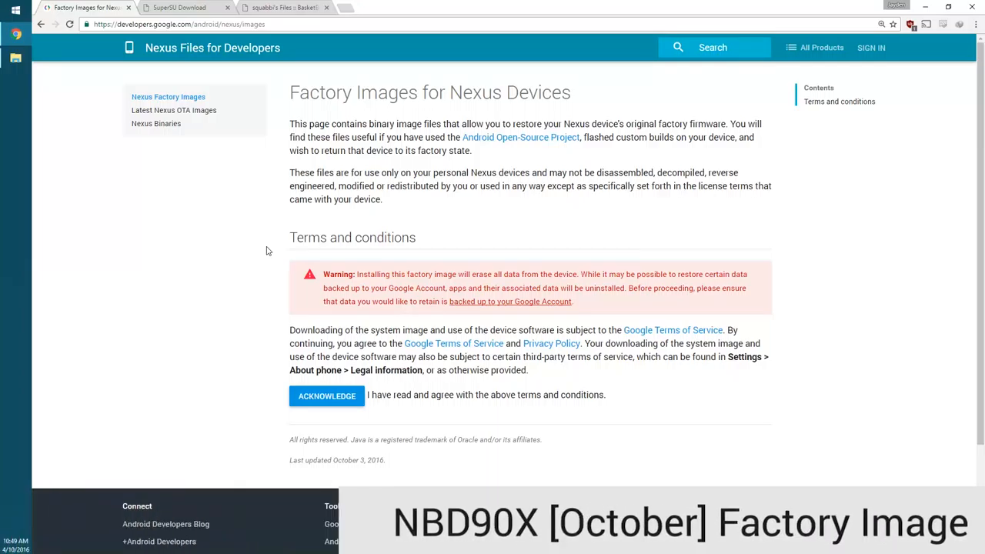
# Acknowledge the factory image terms and jump to the "angler" for Nexus 6P images
pyautogui.click(327, 396)
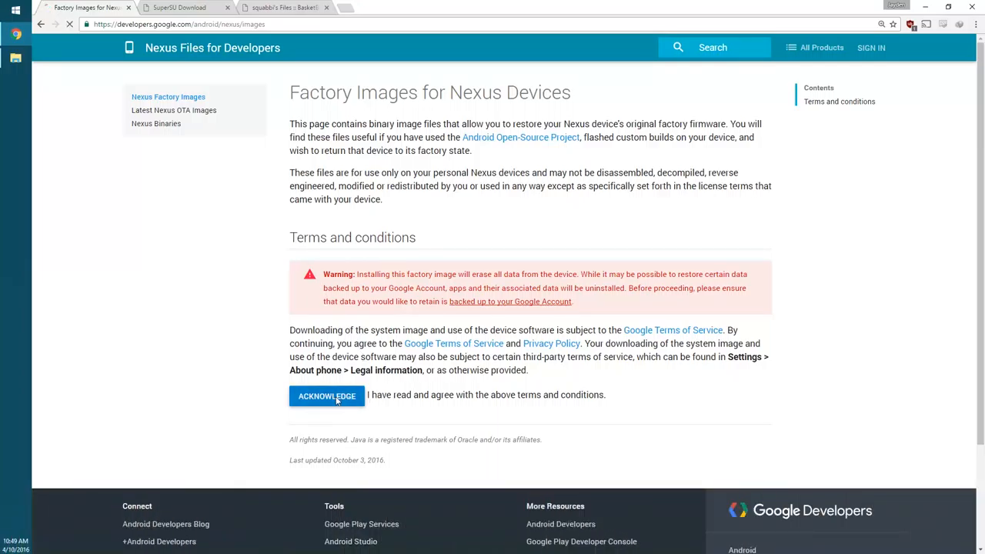
pyautogui.click(327, 396)
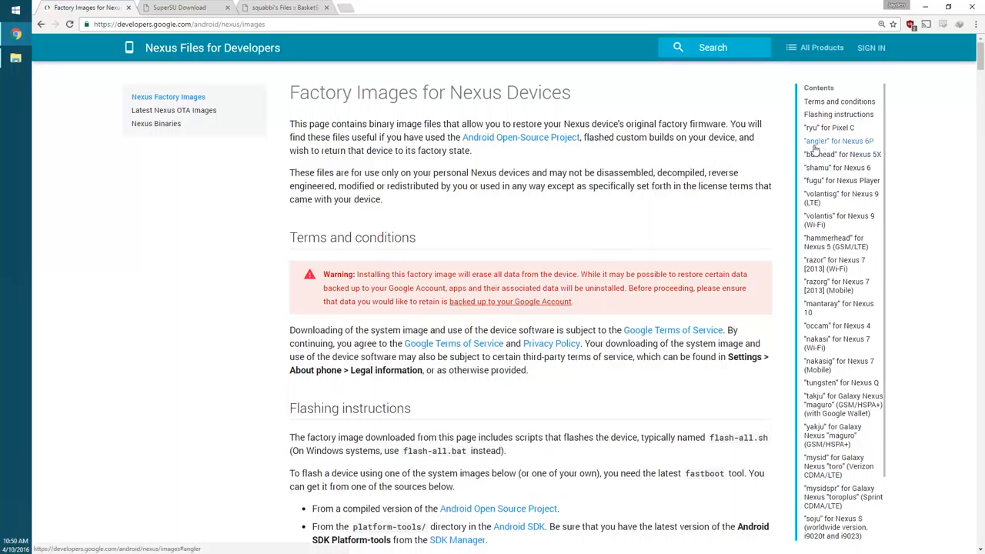
pyautogui.click(838, 141)
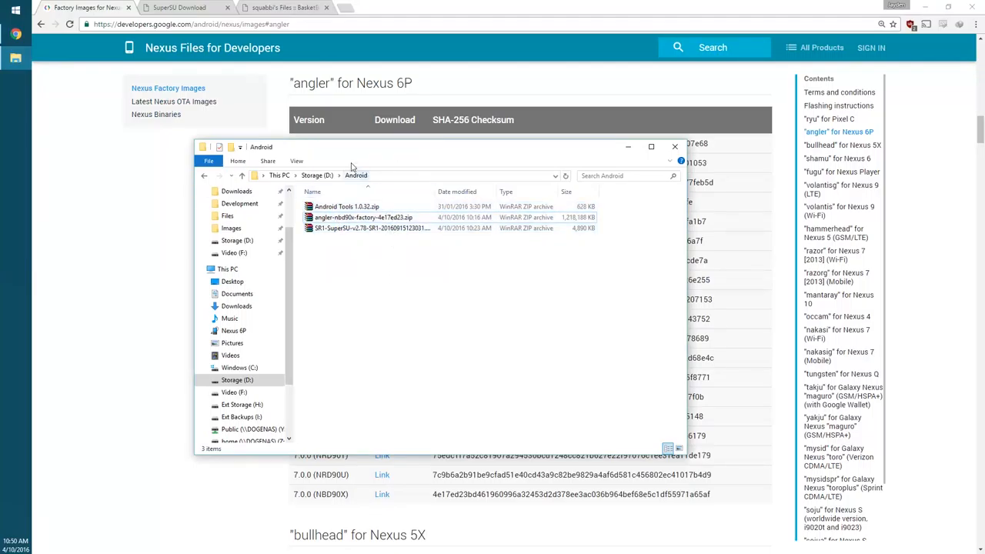
pyautogui.moveTo(245, 104)
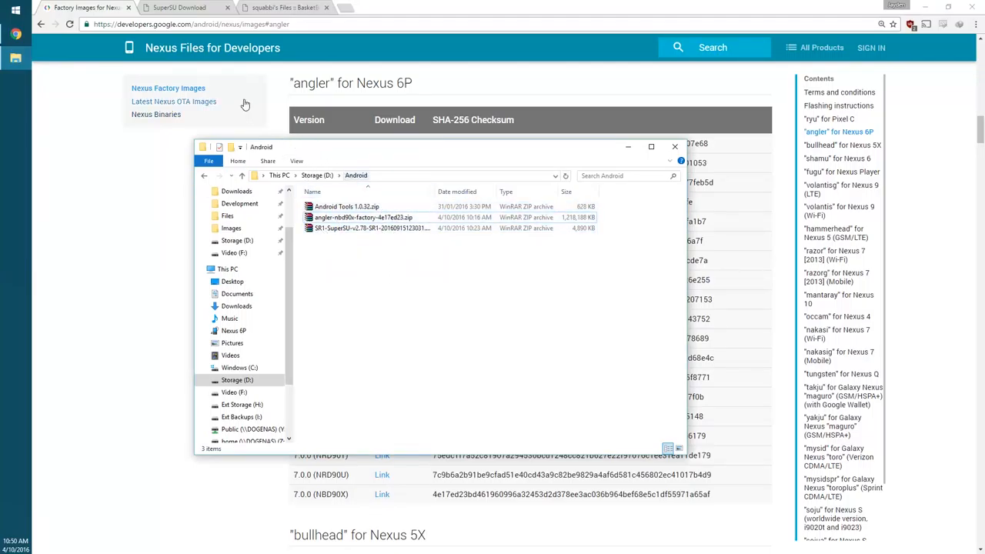
pyautogui.moveTo(185, 7)
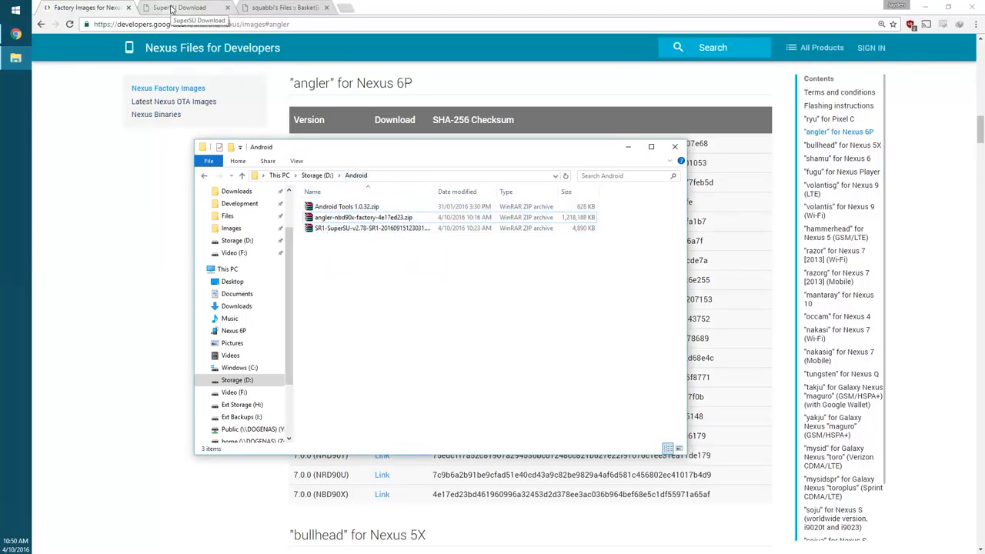
# Visit the SuperSU page, then download Android Tools 1.0.32.zip from BasketBuild's angler folder
pyautogui.click(185, 7)
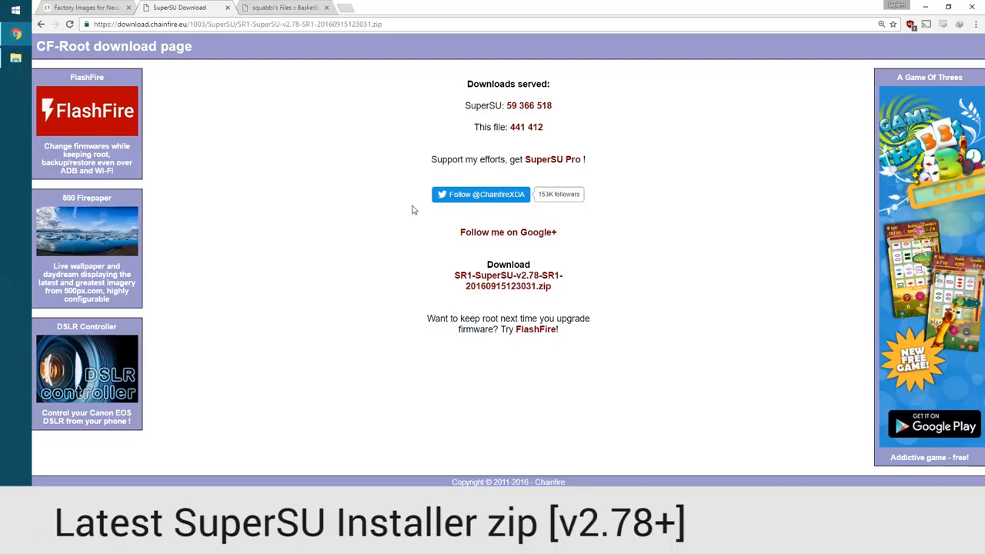
pyautogui.moveTo(481, 194)
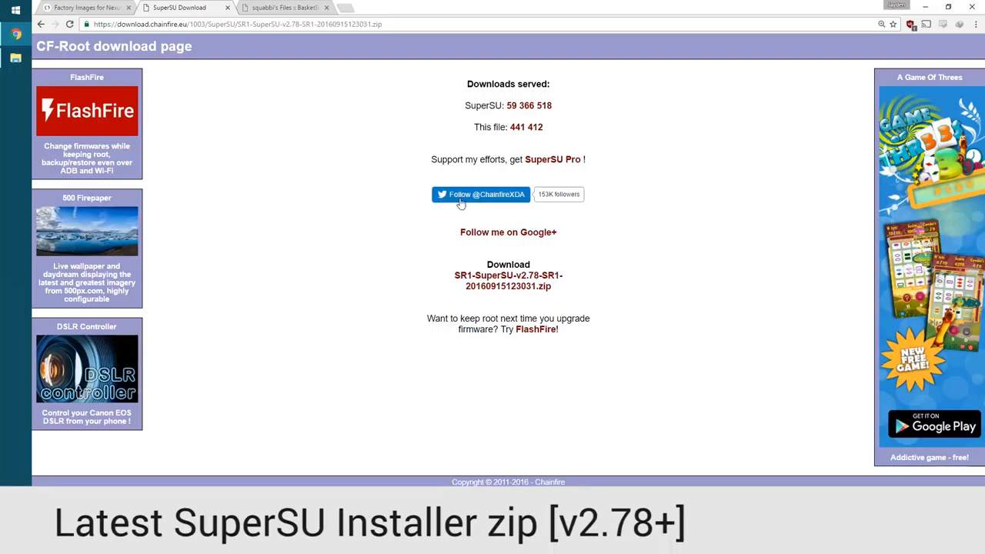
pyautogui.click(285, 8)
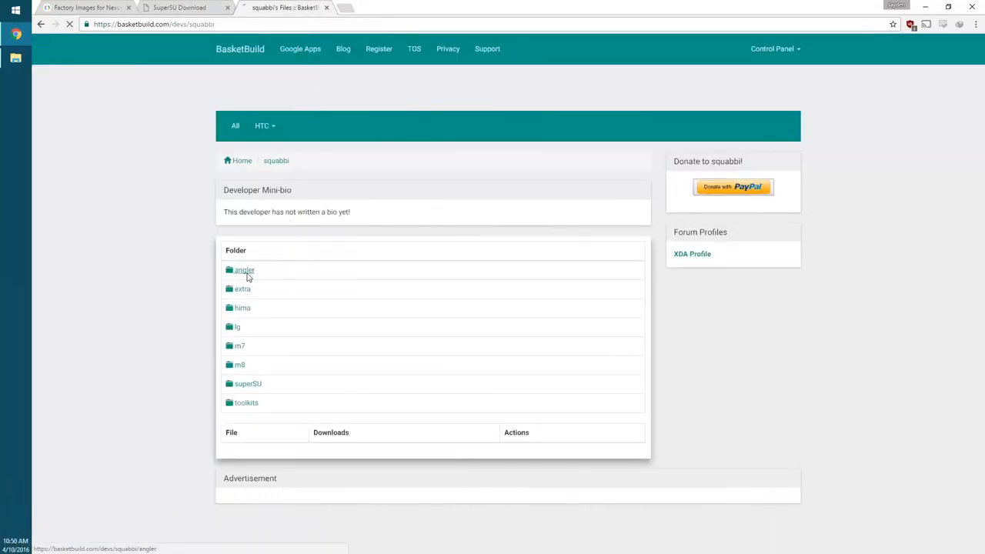
pyautogui.click(244, 269)
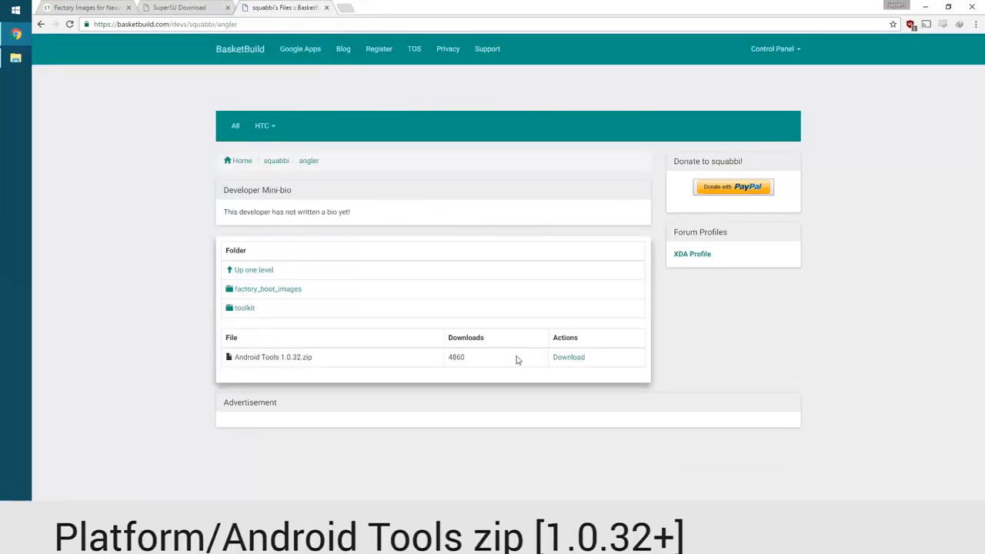
pyautogui.click(569, 357)
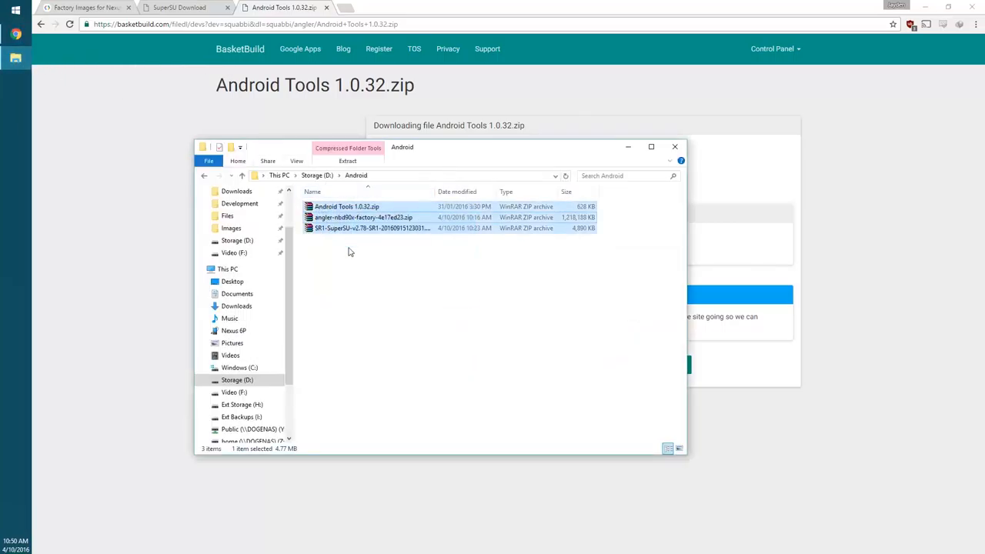
pyautogui.click(327, 265)
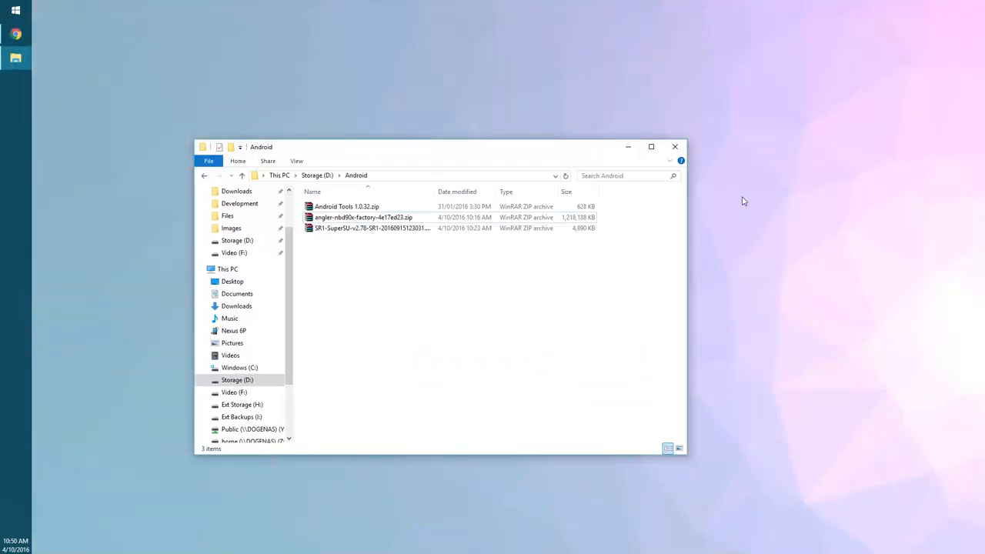
pyautogui.moveTo(558, 343)
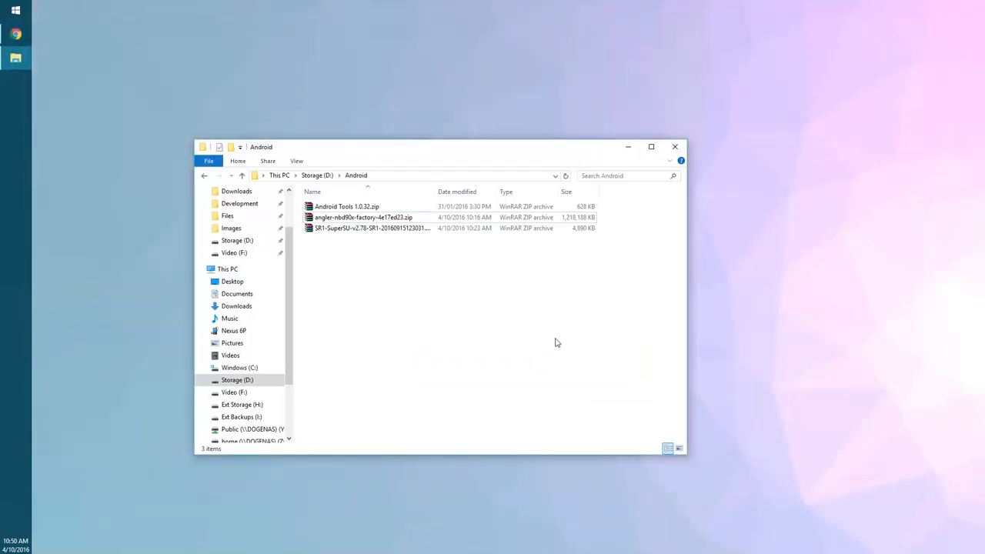
pyautogui.moveTo(475, 331)
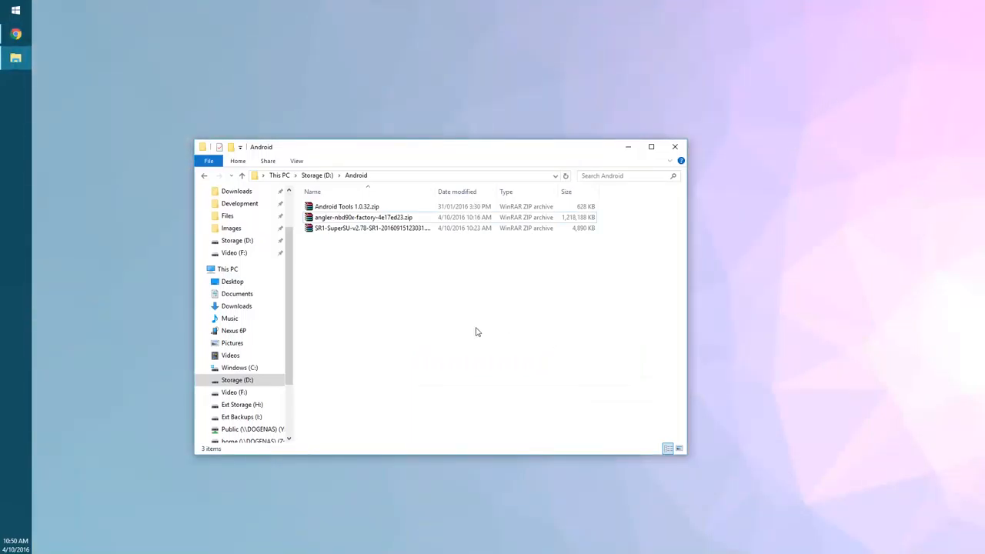
# Extract adb, fastboot and their two DLLs from Android Tools 1.0.32.zip, then close WinRAR
pyautogui.click(346, 206)
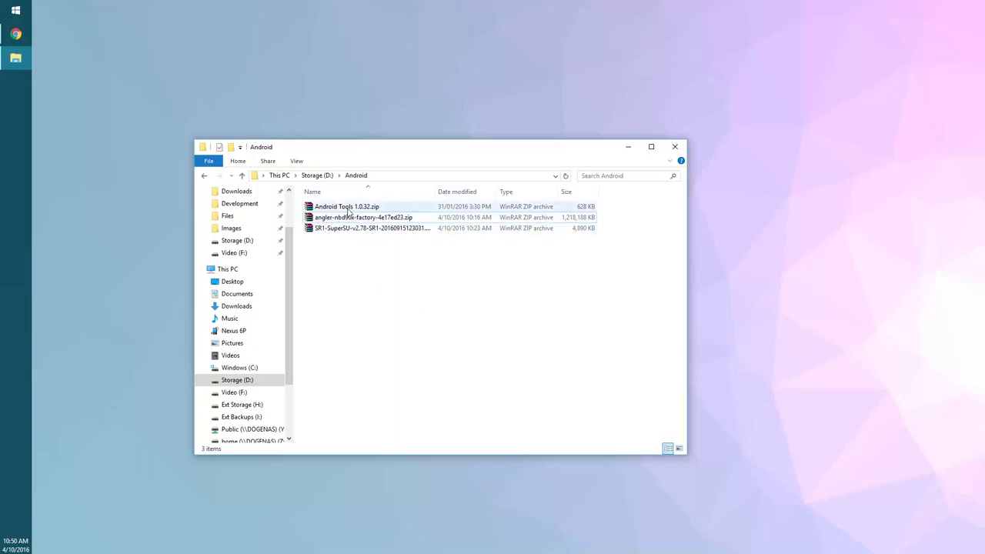
pyautogui.doubleClick(347, 207)
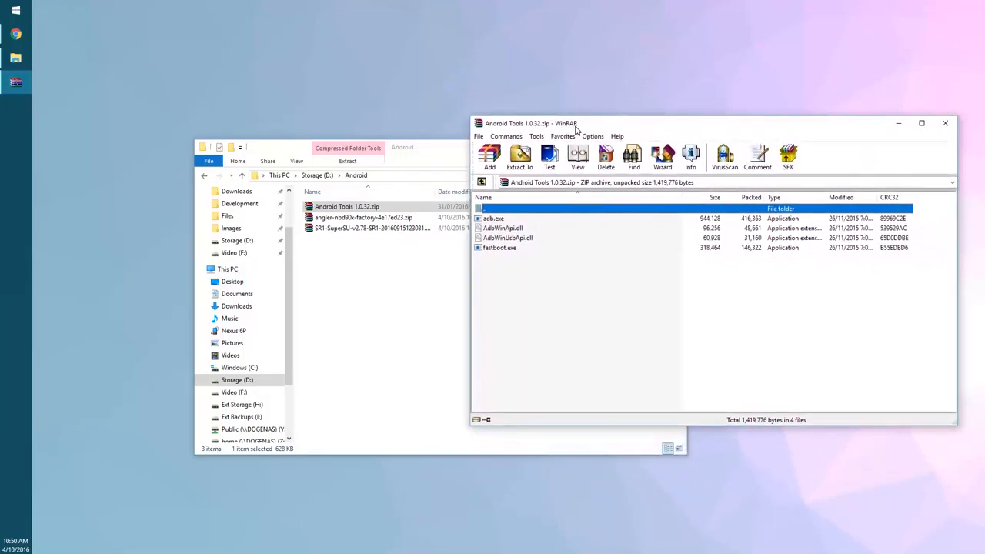
pyautogui.click(520, 157)
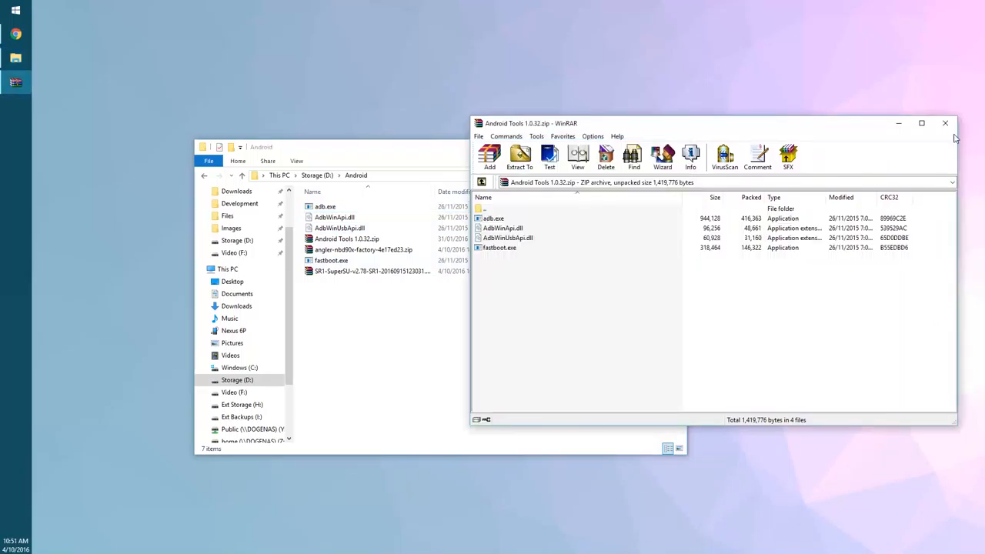
pyautogui.click(945, 124)
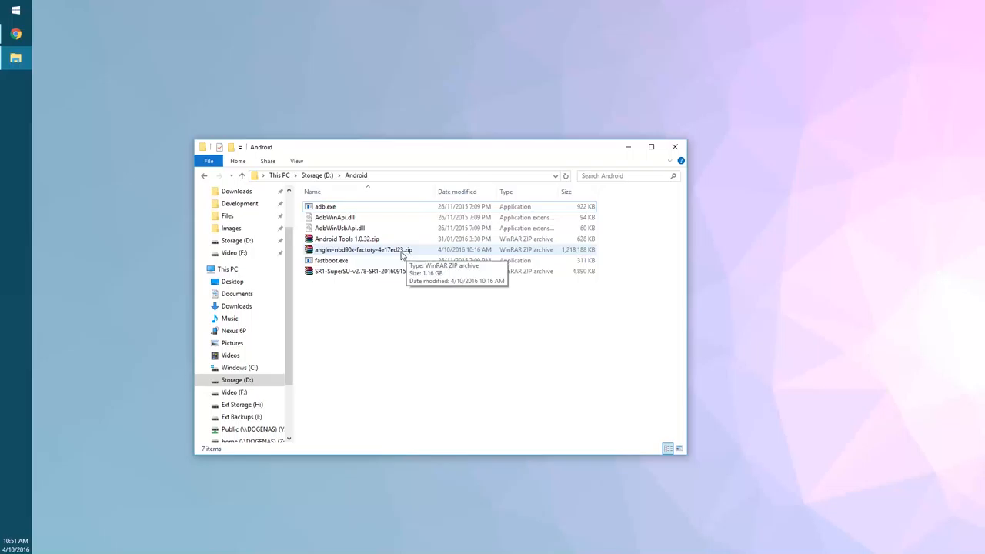
# Open the angler-nbd90x folder in the factory zip and extract the bootloader and radio images
pyautogui.doubleClick(363, 250)
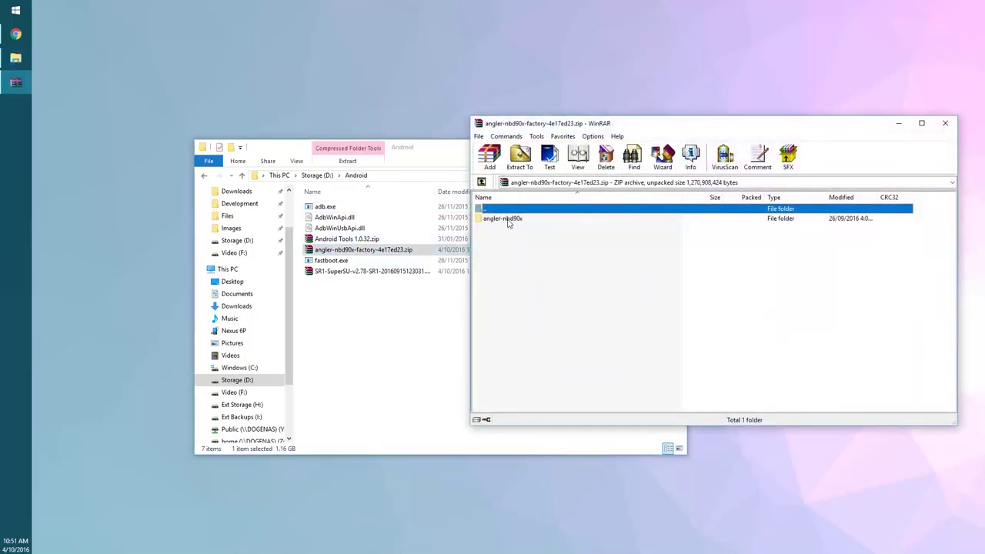
pyautogui.doubleClick(503, 218)
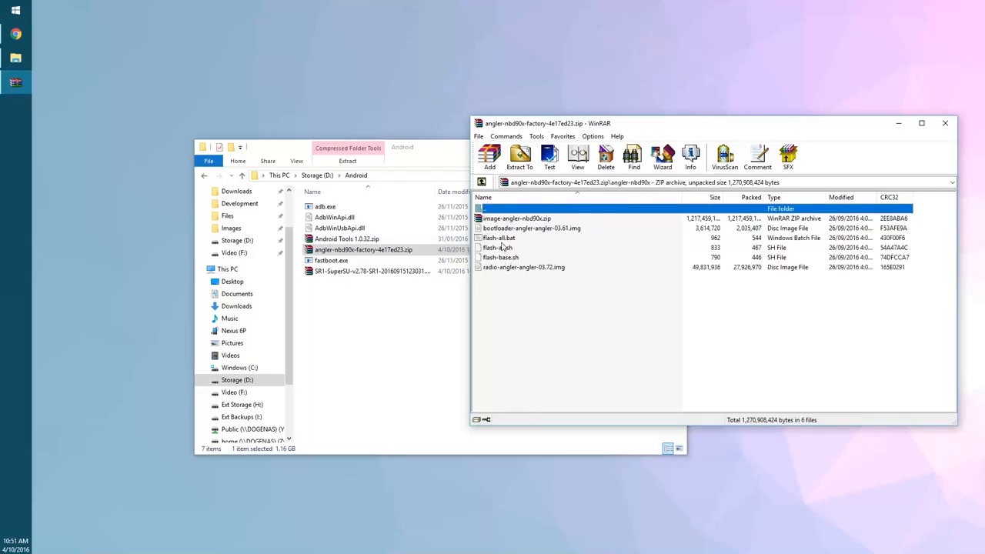
pyautogui.click(532, 228)
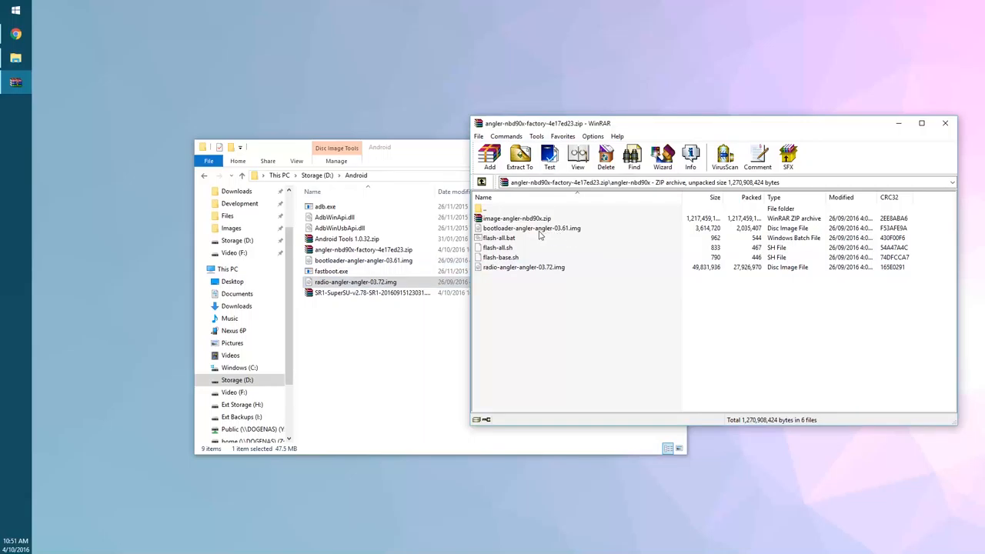
pyautogui.moveTo(532, 223)
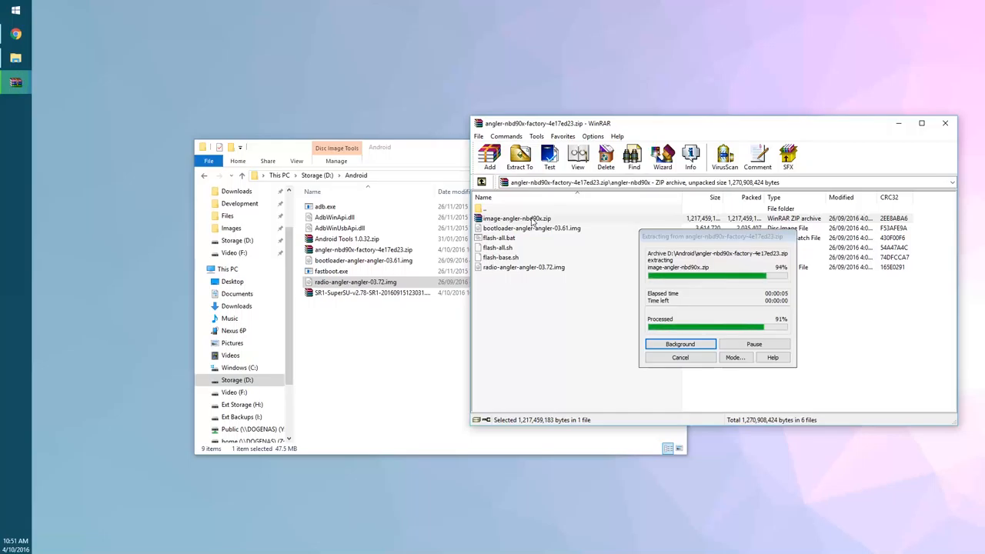
# Open image-angler-nbd90x.zip and extract boot.img, system.img and vendor.img to the Android folder
pyautogui.doubleClick(517, 218)
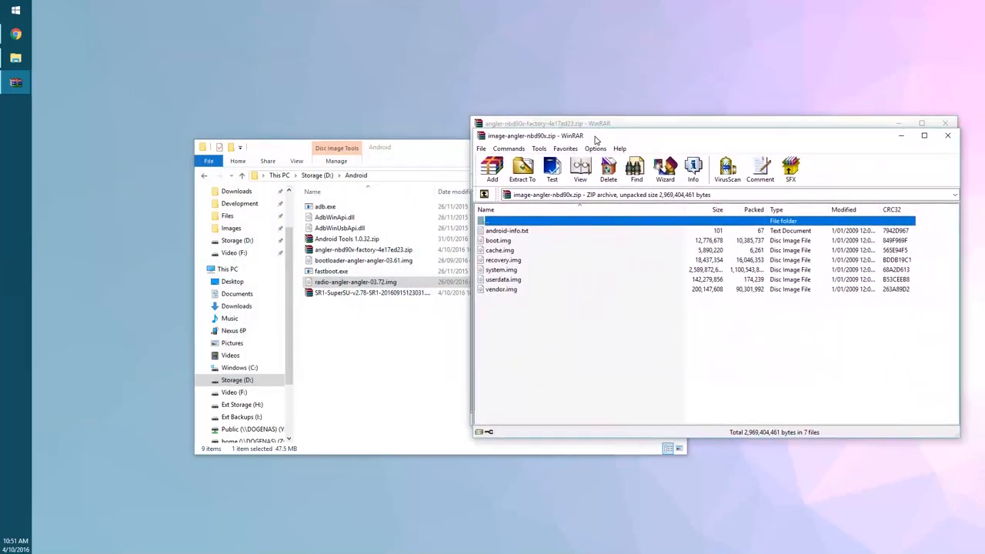
pyautogui.click(498, 240)
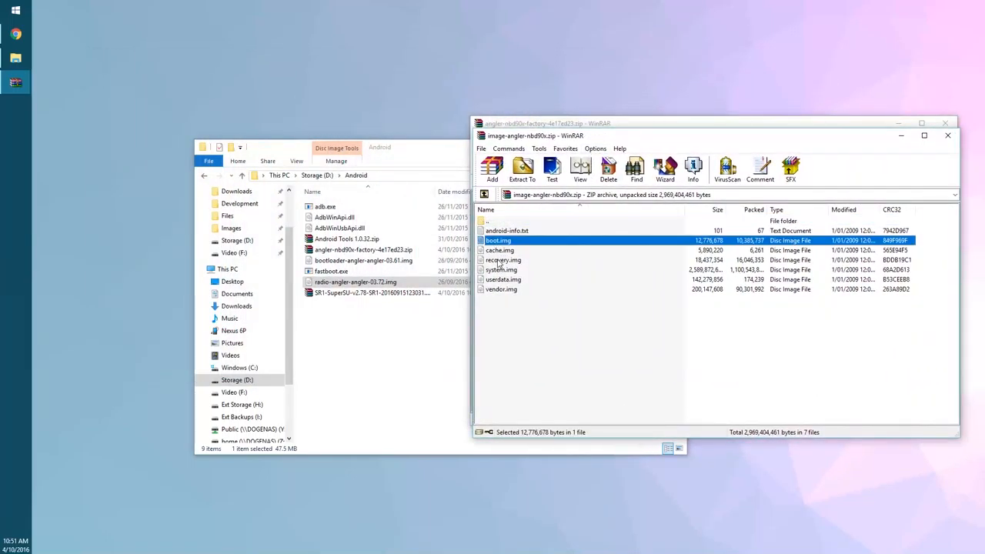
pyautogui.click(501, 269)
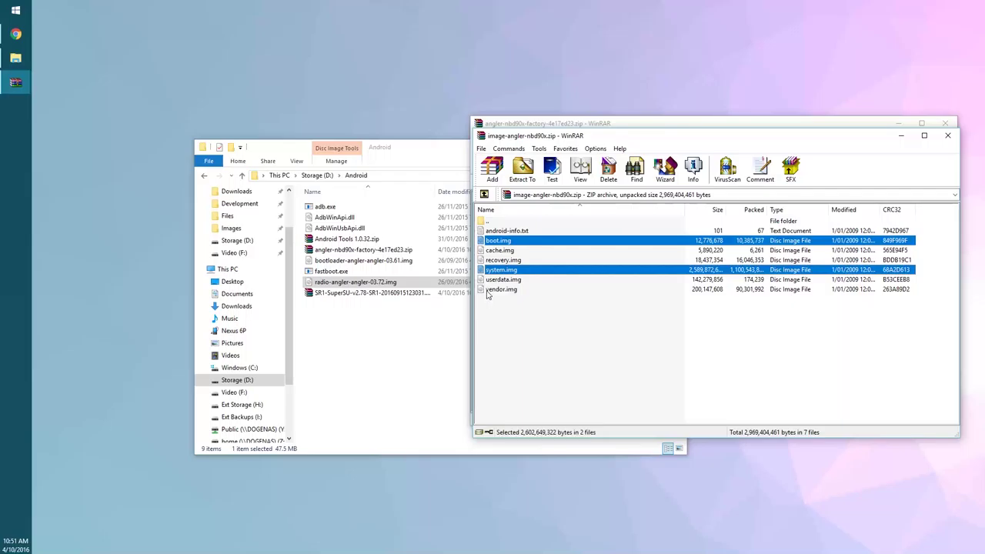
pyautogui.click(501, 289)
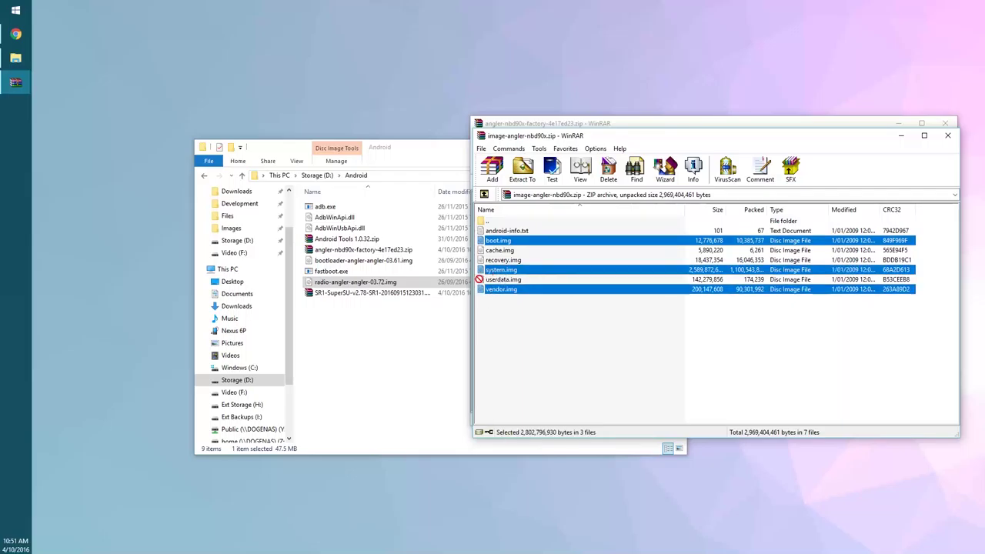
pyautogui.click(522, 168)
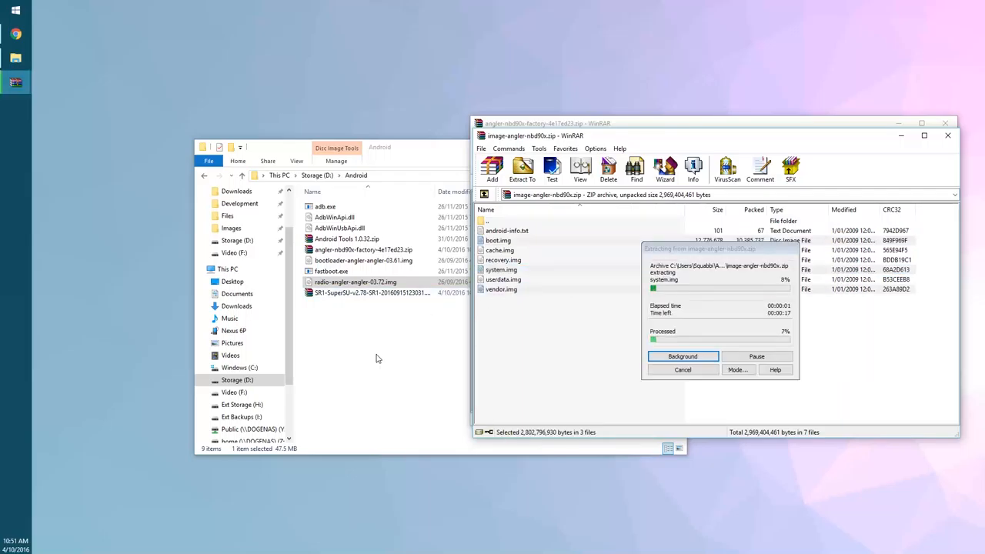